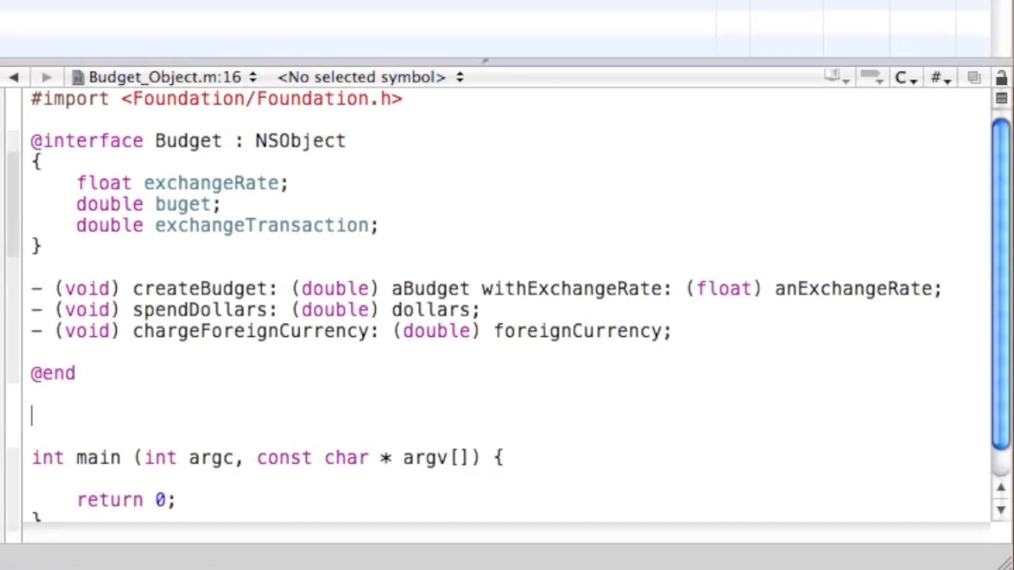
type("@implementation class")
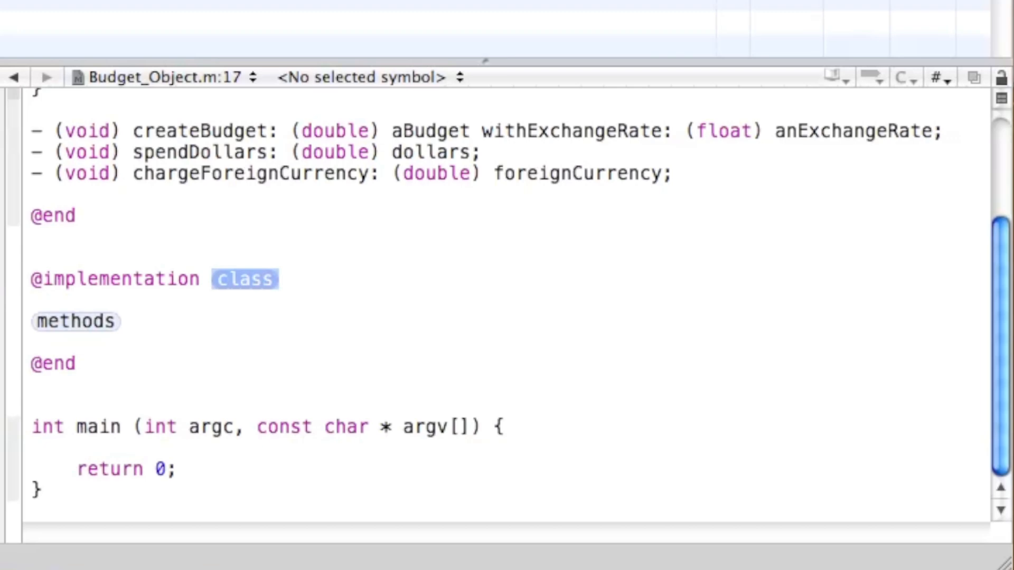
type("Budget")
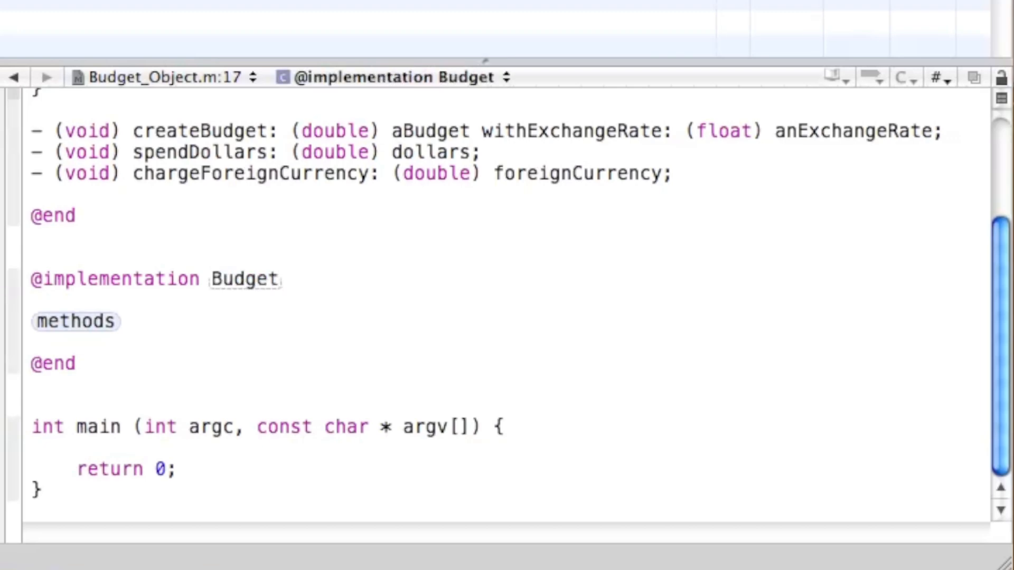
double_click(75, 321)
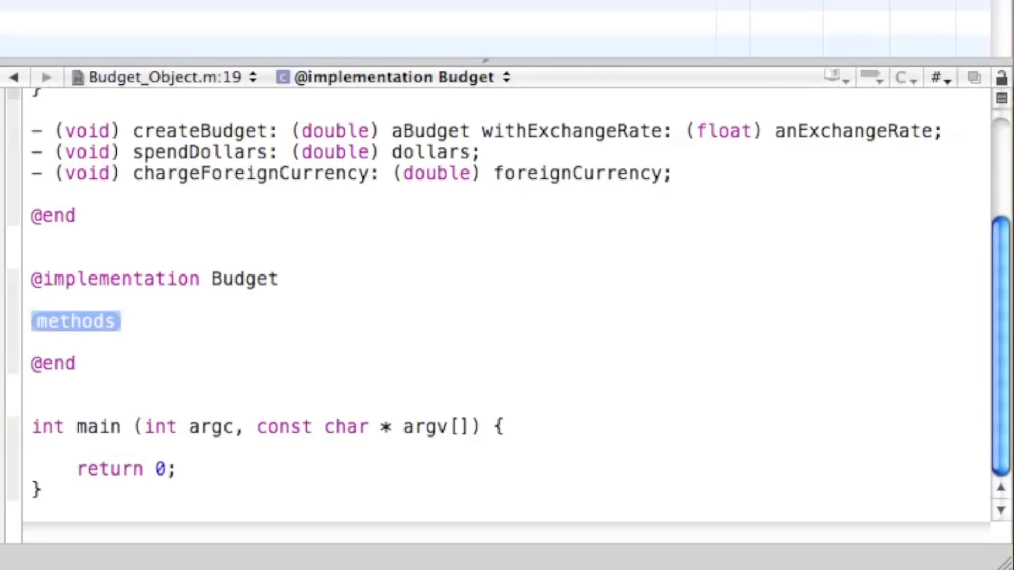
Declare - (void) createBudget:(double)aBudget withExchangeRate:(float)anExchangeRate.
type("- V")
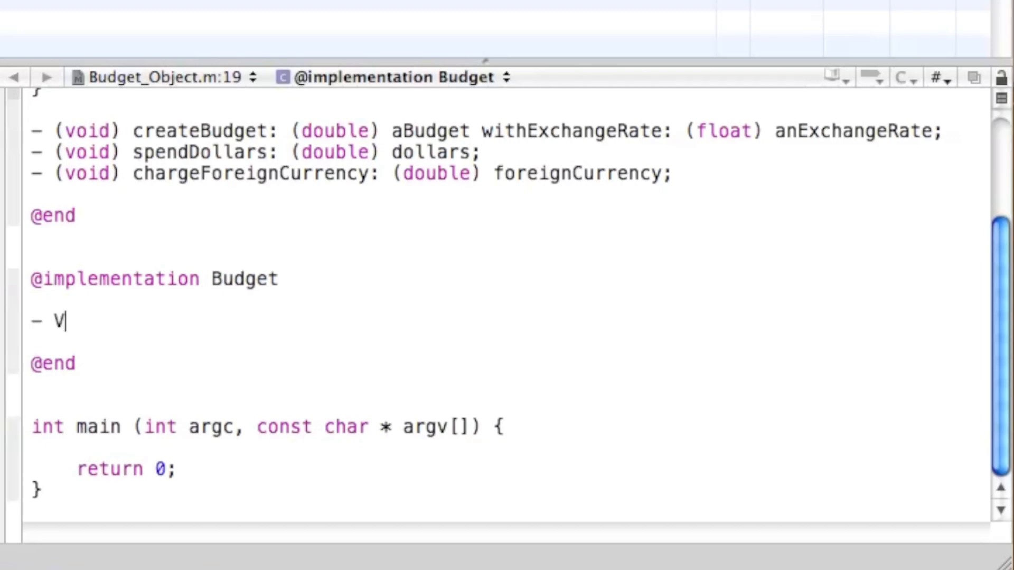
type("(0")
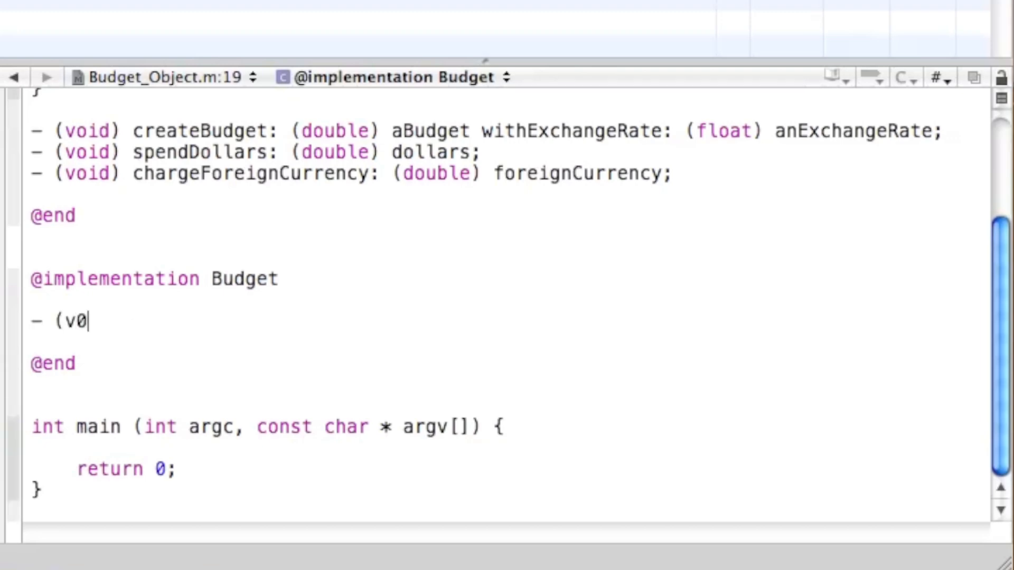
type("id)")
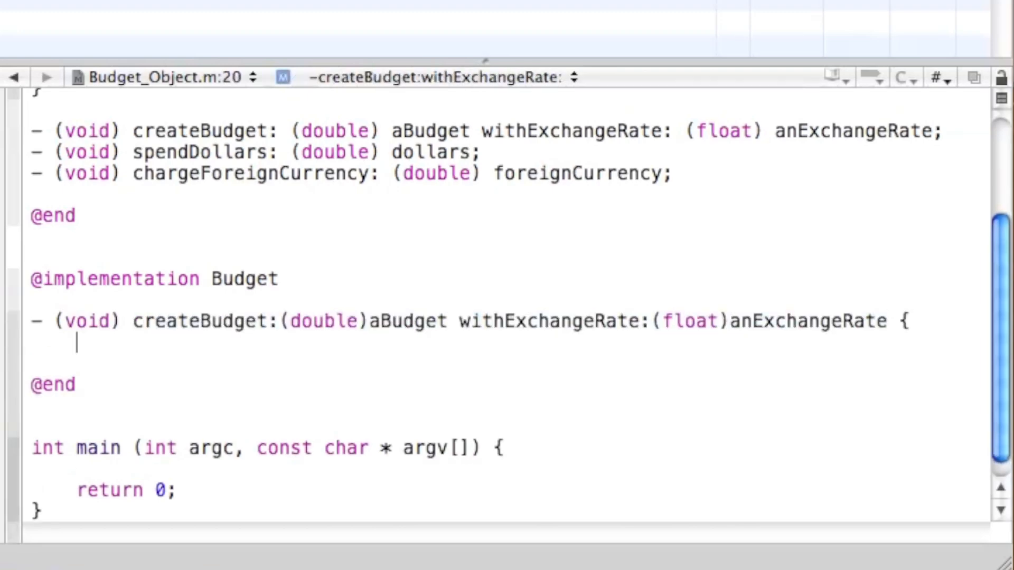
Write the body: exchangeRate = anExchangeRate; budget = aBudget;.
type("exchangeRate")
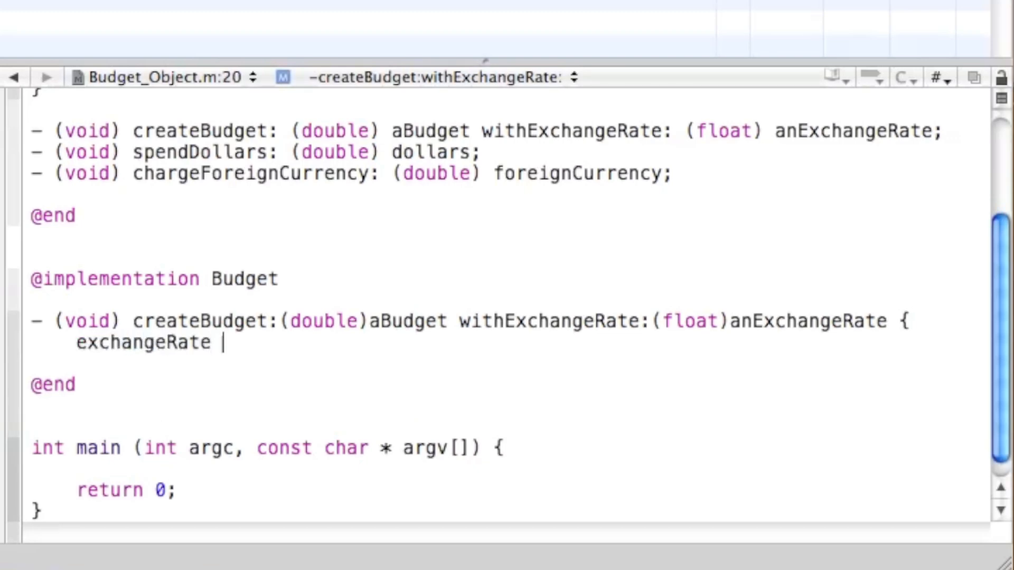
type("= anE")
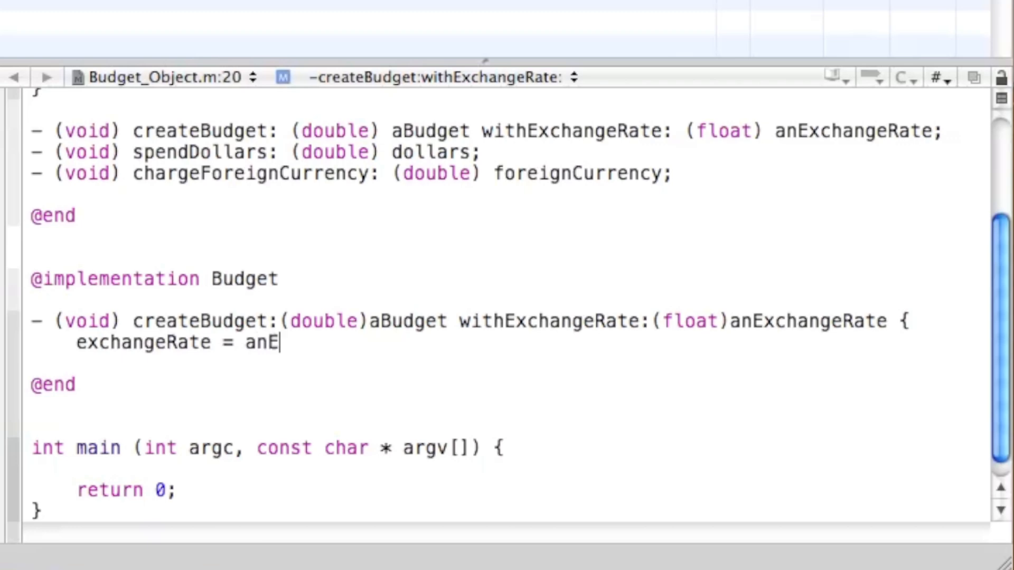
type("xchangeRate;")
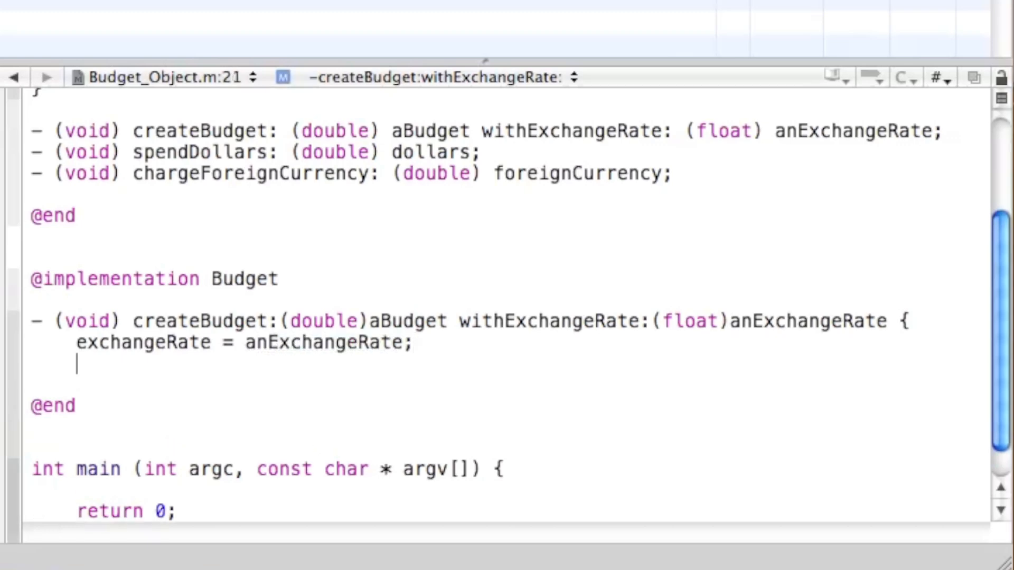
type("budget = a")
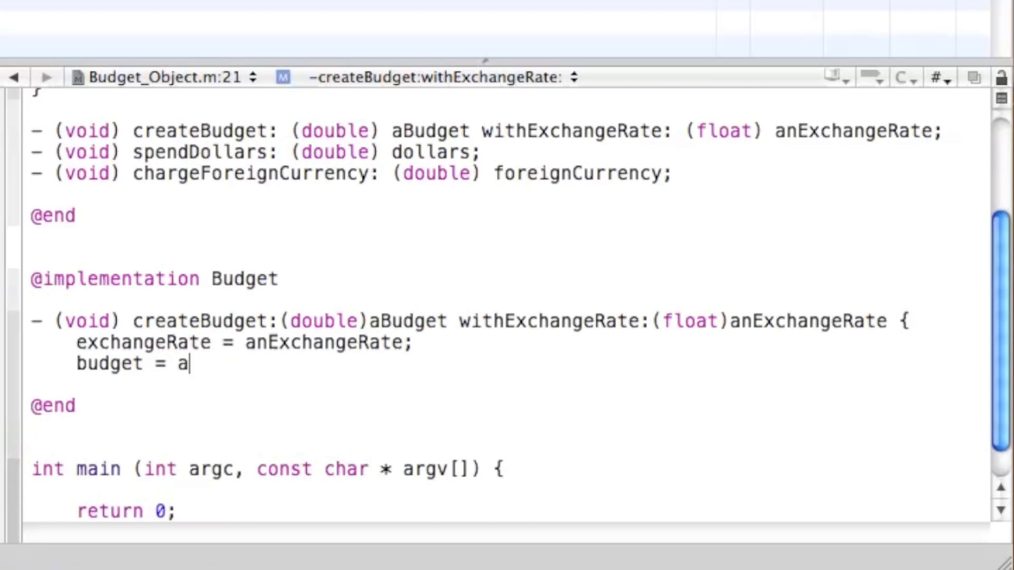
type("Budget;")
left_click(109, 385)
type("}")
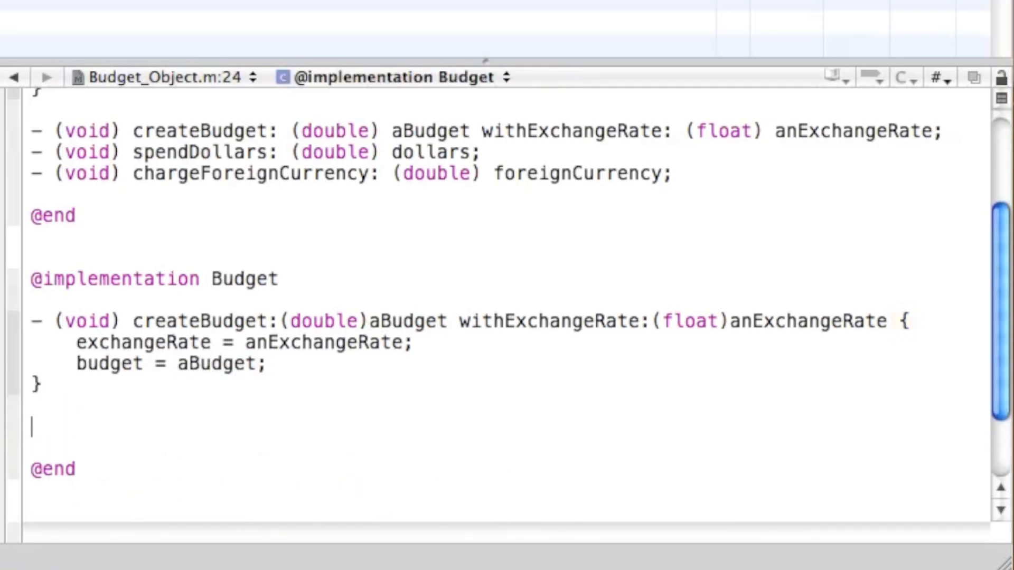
Declare - (void) spendDollars:(double)dollars below createBudget.
type("- (")
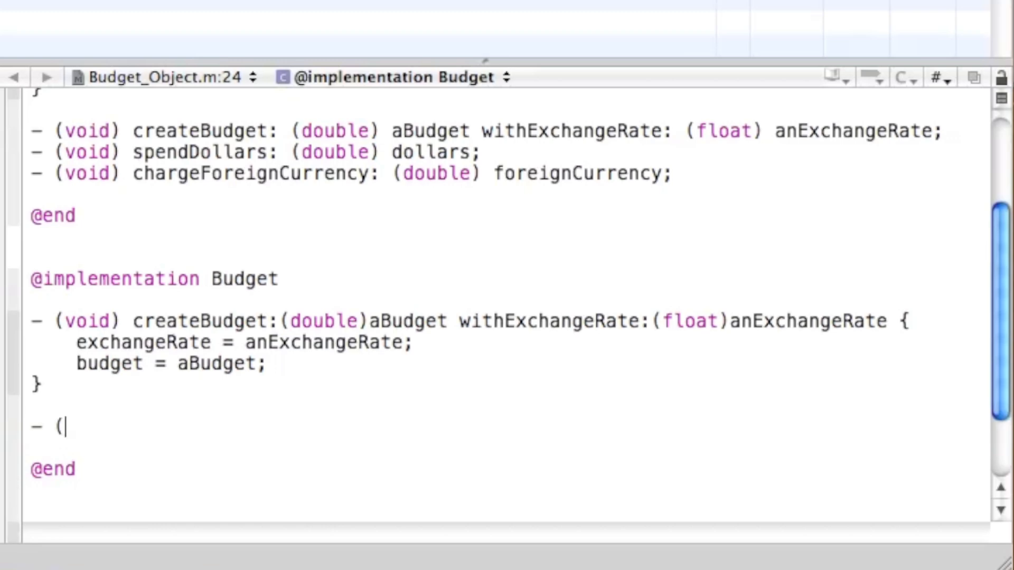
type("void)")
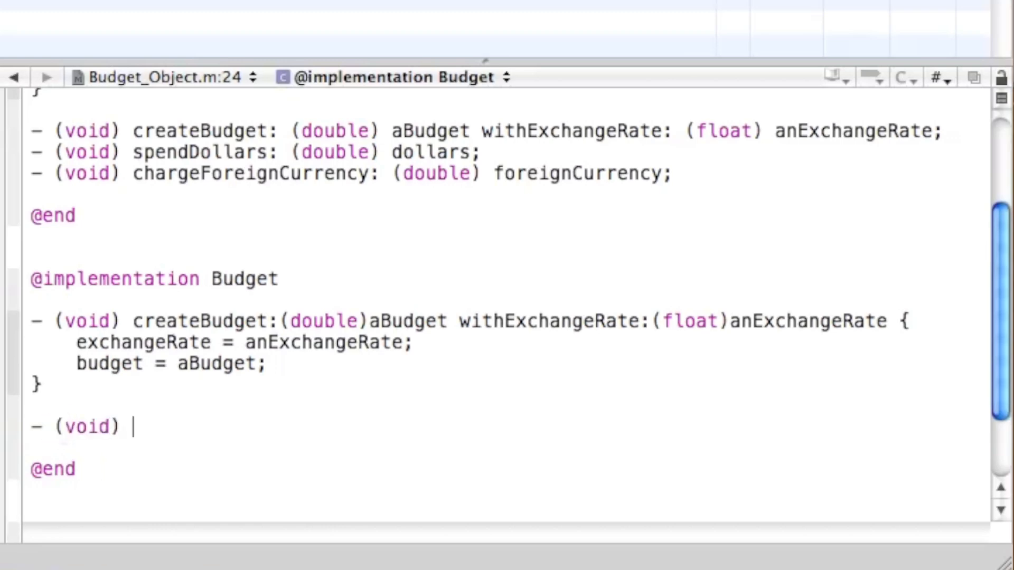
type("spendDollars:(double)dollars {")
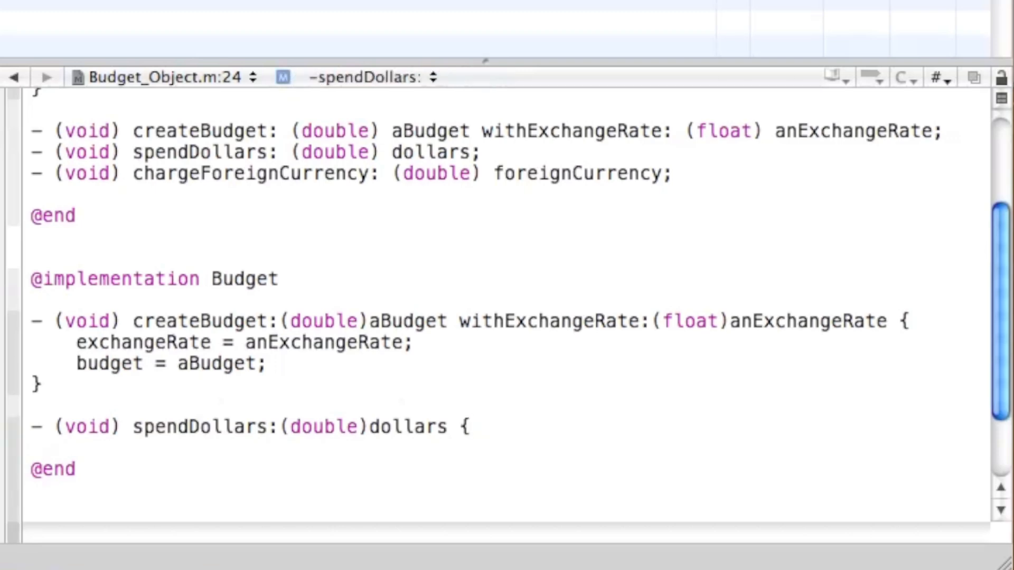
Add budget -= dollars; and begin the NSLog call.
type("budg")
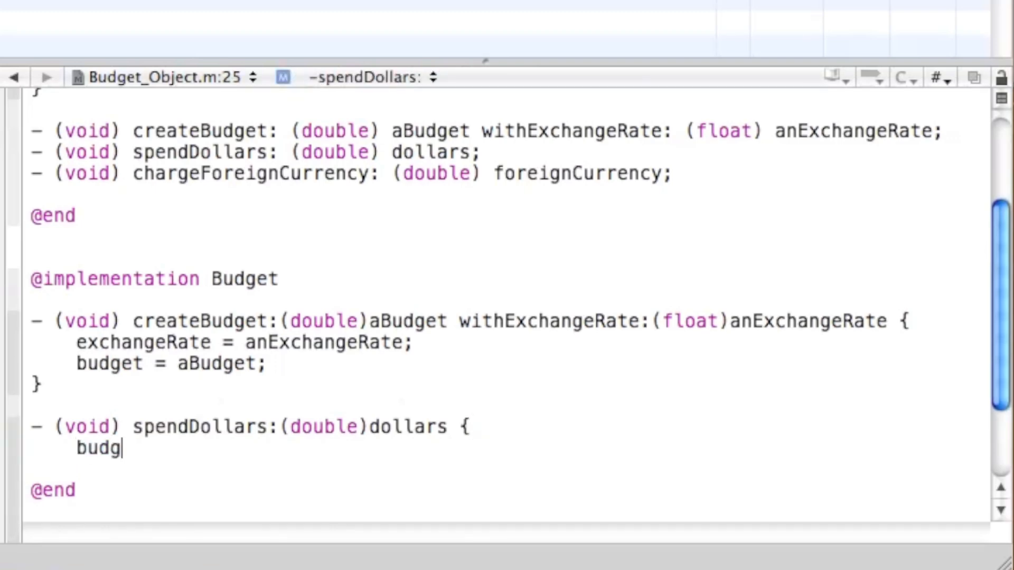
type("et -=")
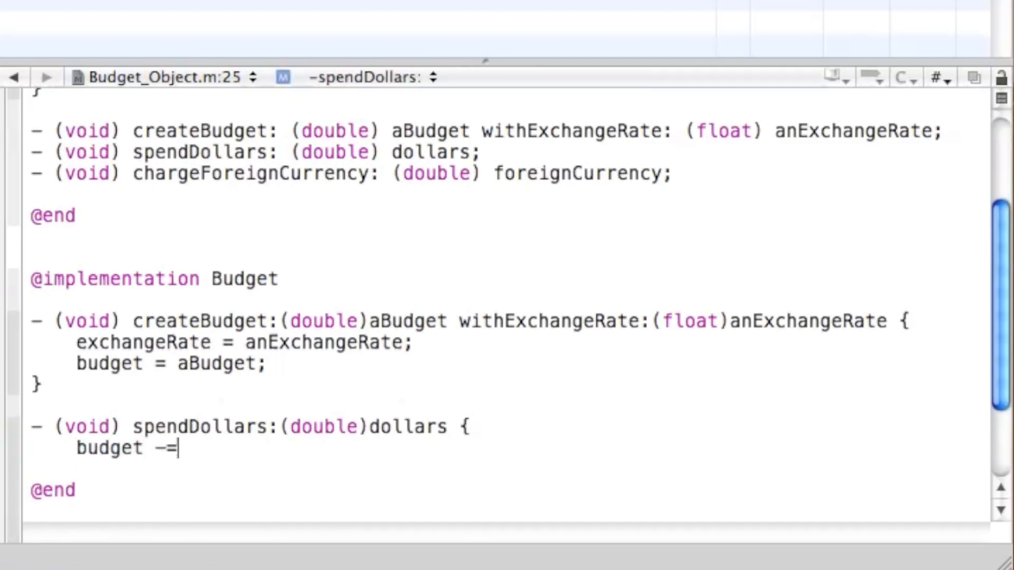
type("dollars")
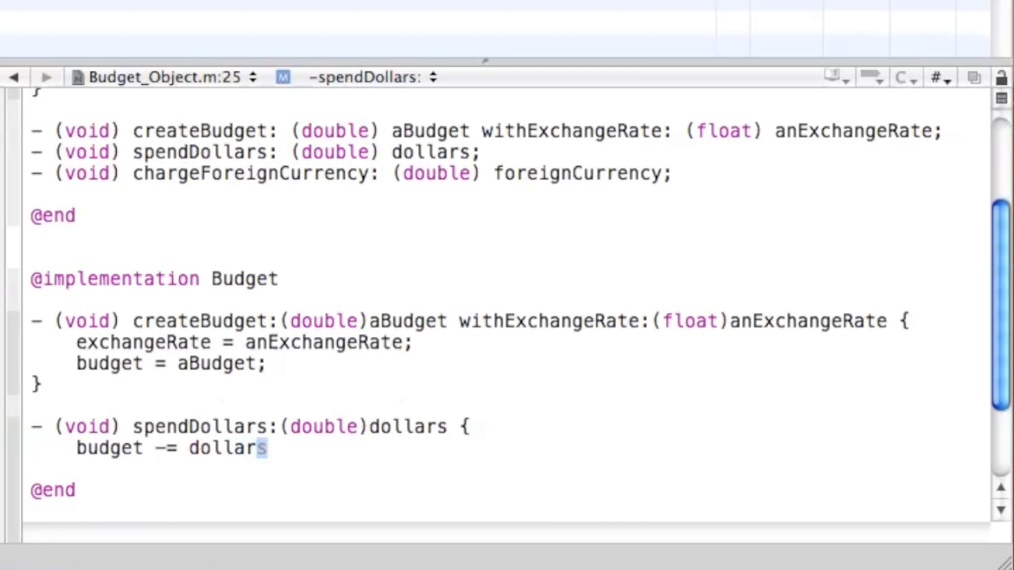
type(";")
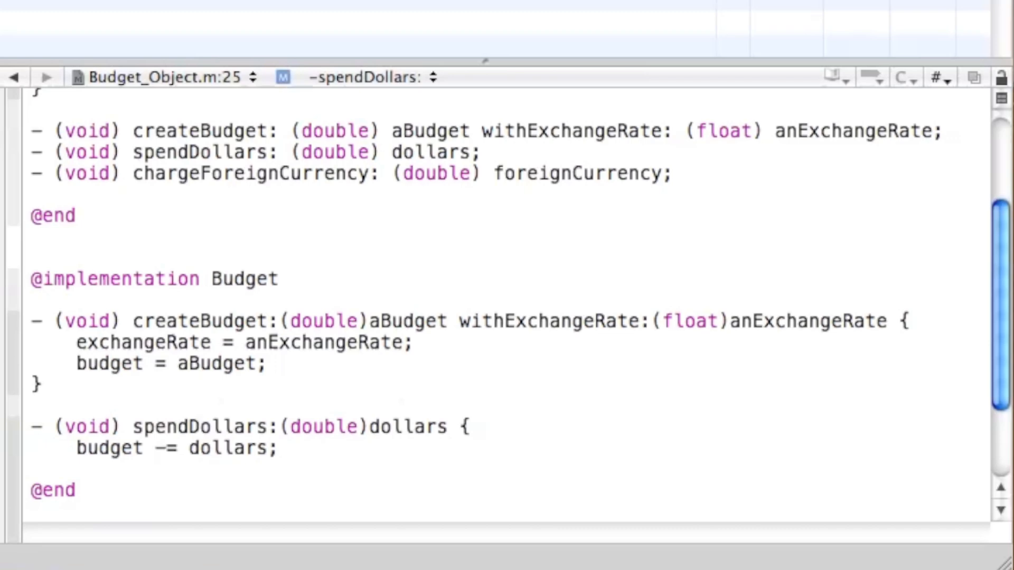
type("NSl")
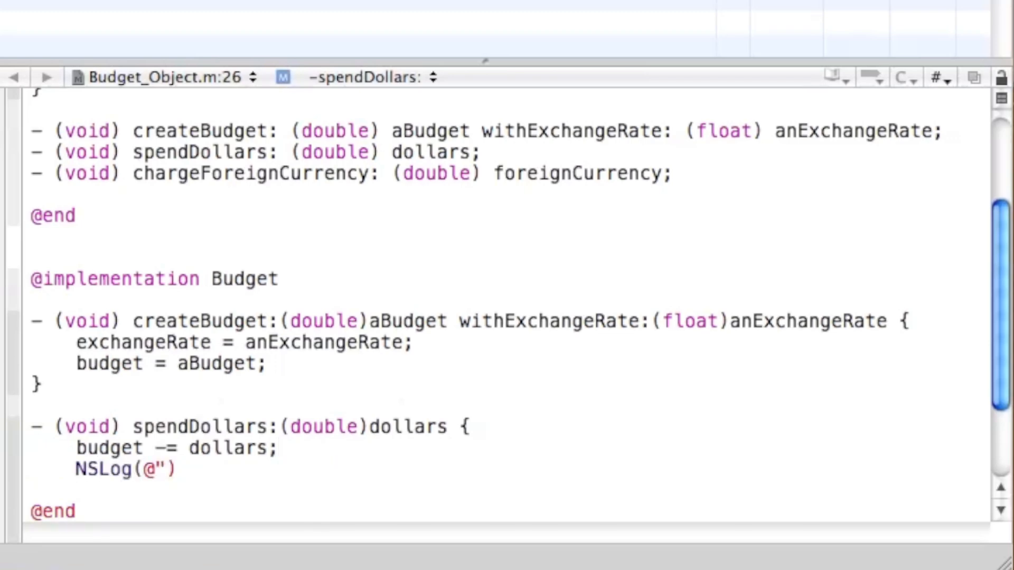
Write the format string "Converting %.2f US dollars into foreign currency leaves $%.2f".
type("Converting")
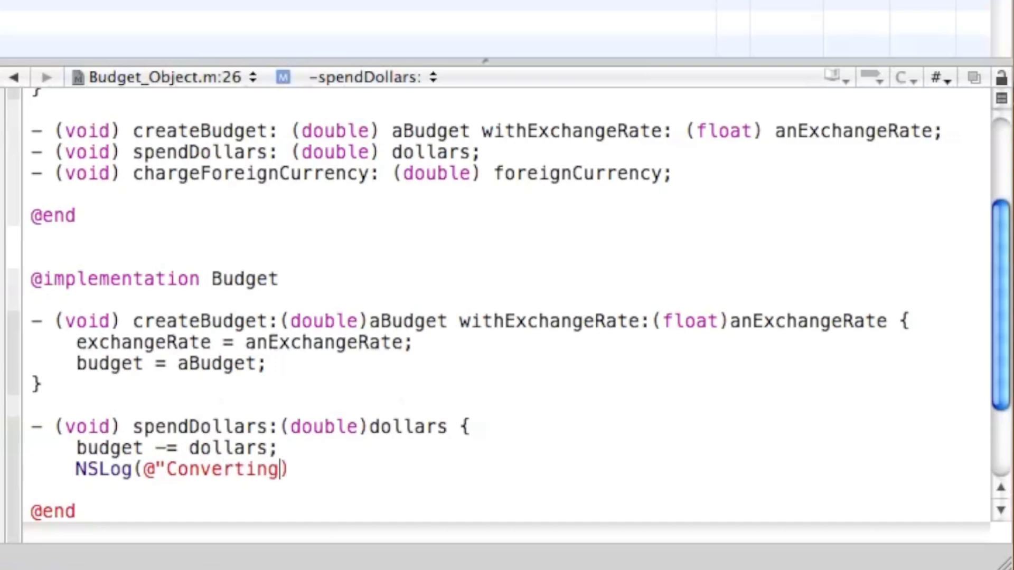
type("\" \"")
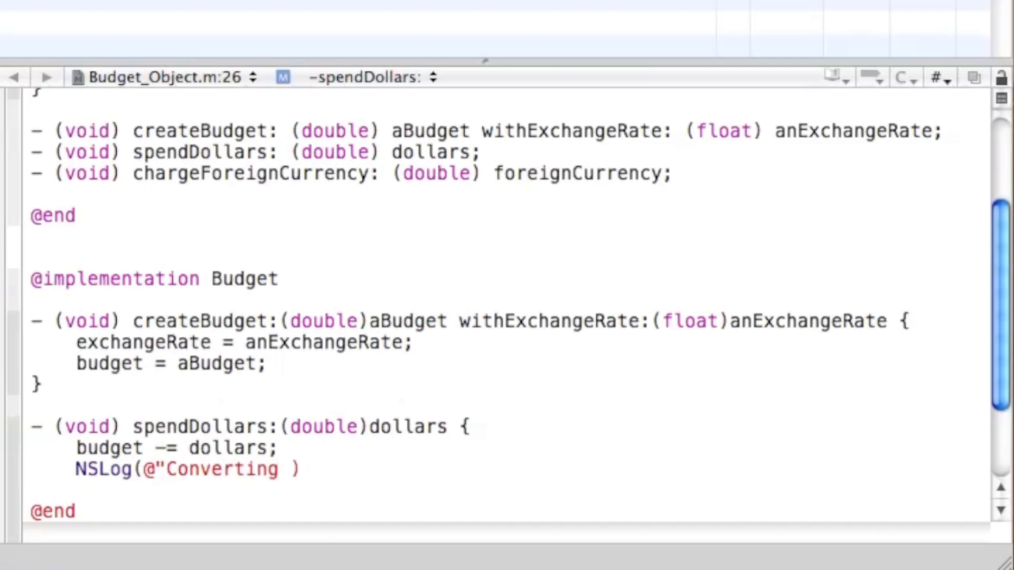
type("%/2f")
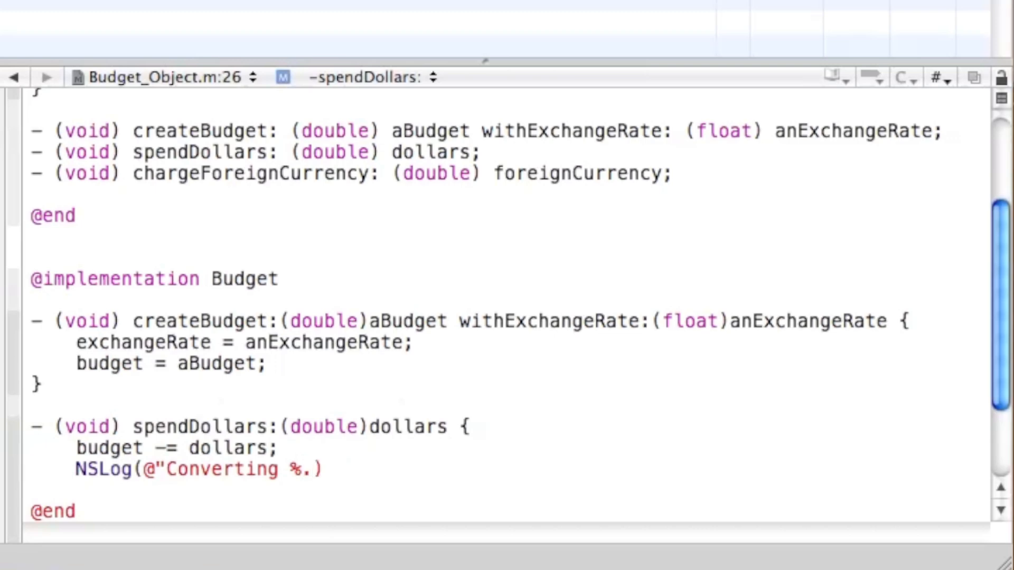
type("2f")
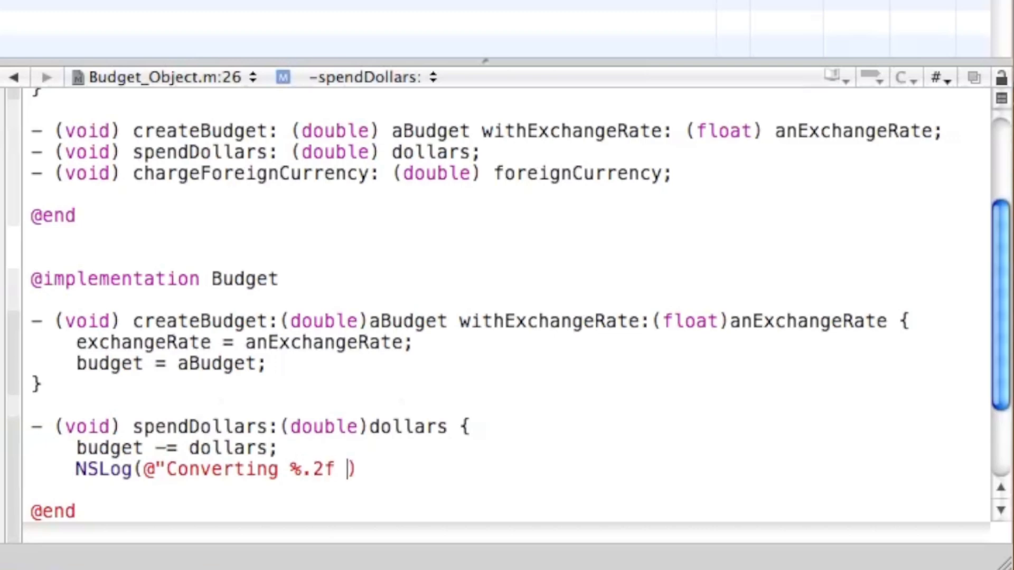
type("US dollars")
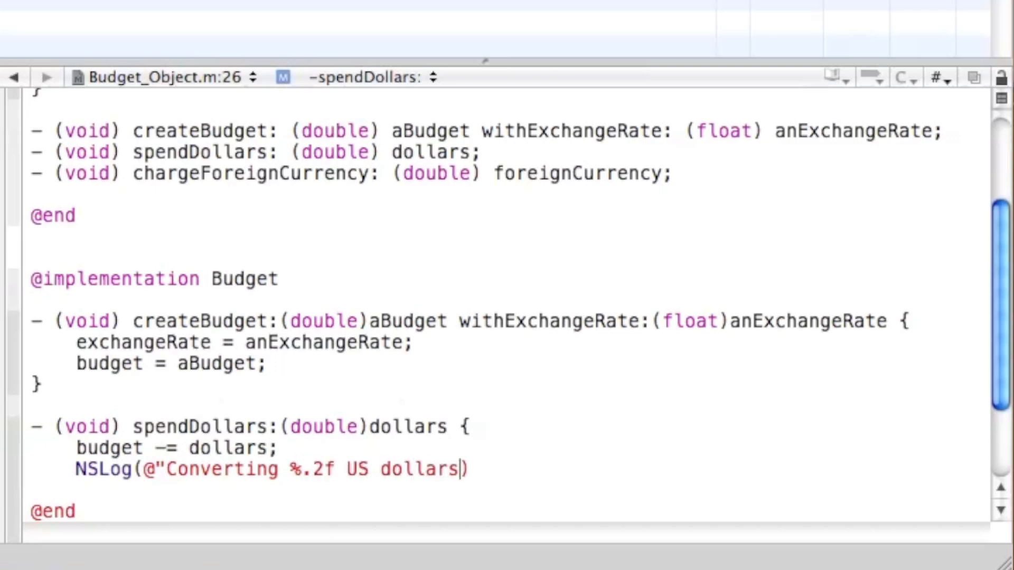
type("into forei")
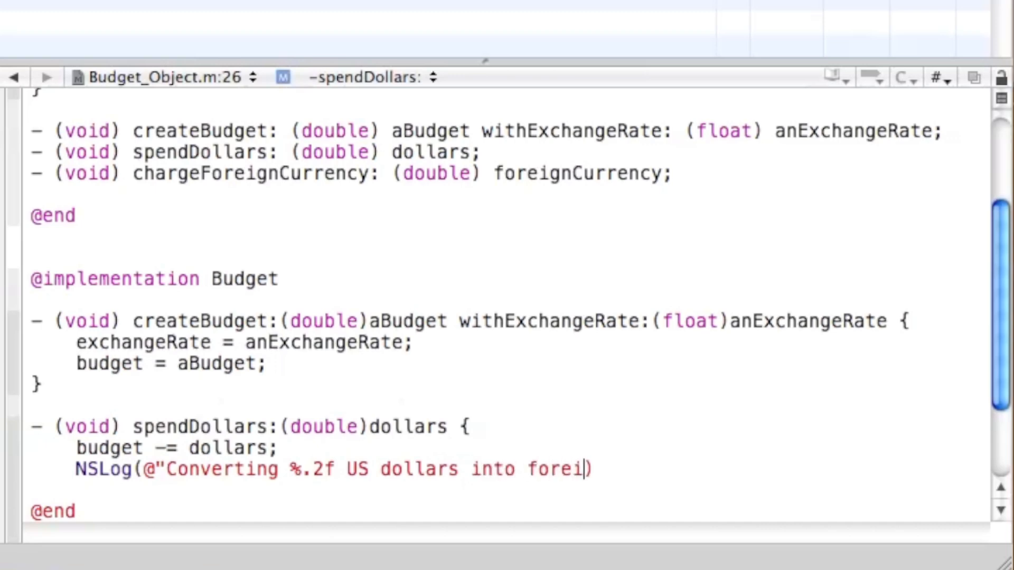
type("gn currency")
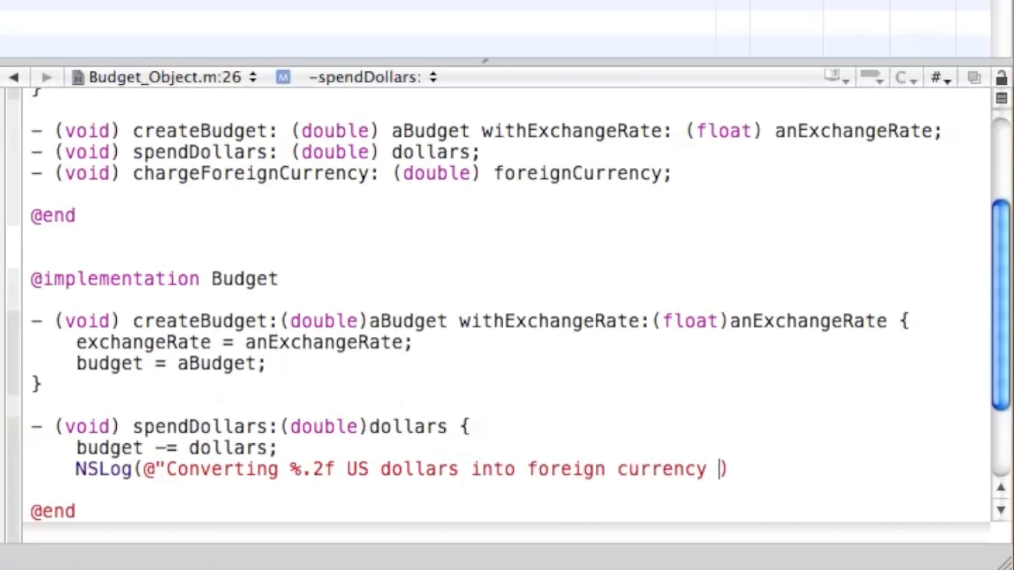
type("leaves")
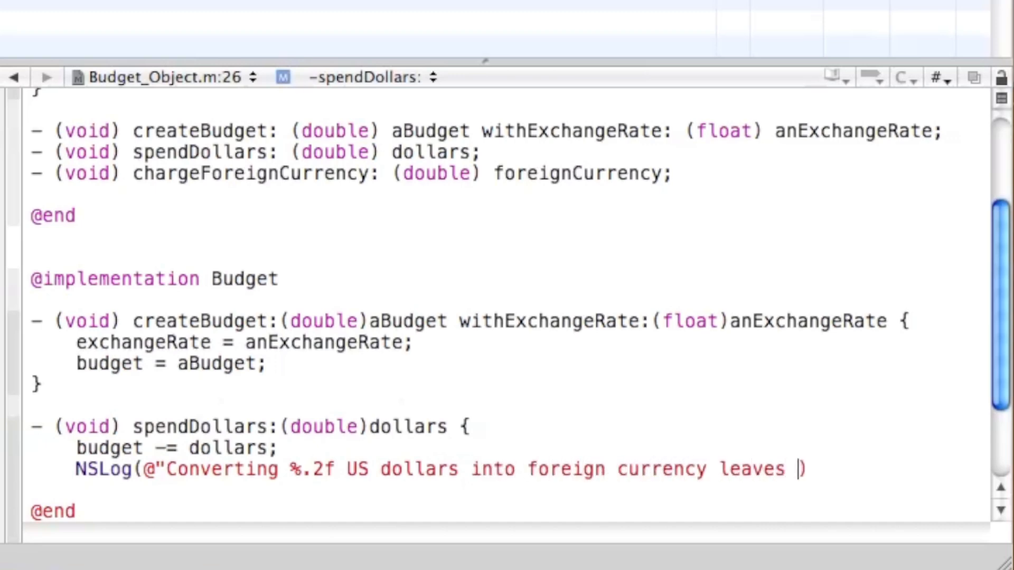
type("$")
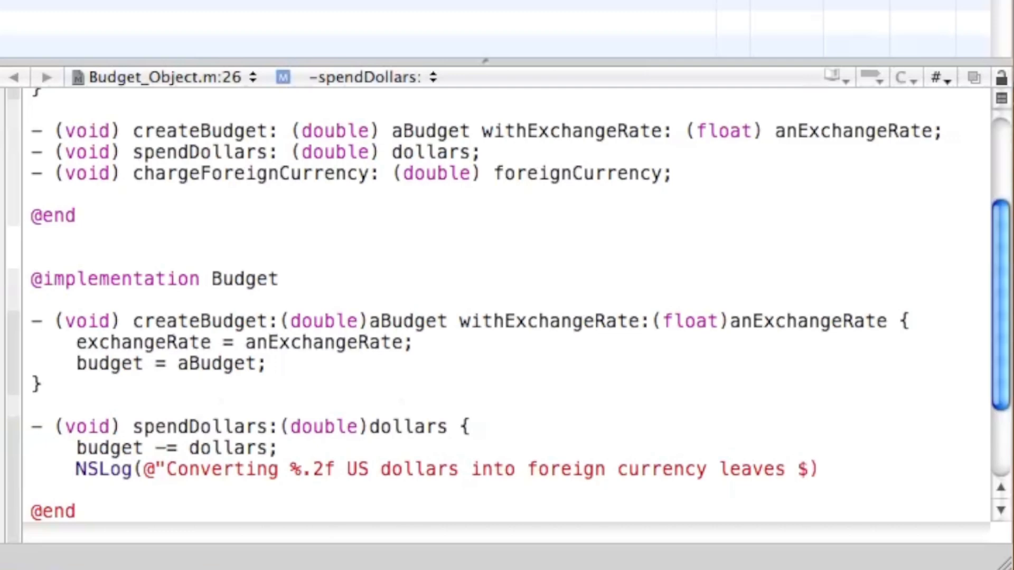
type("%.2")
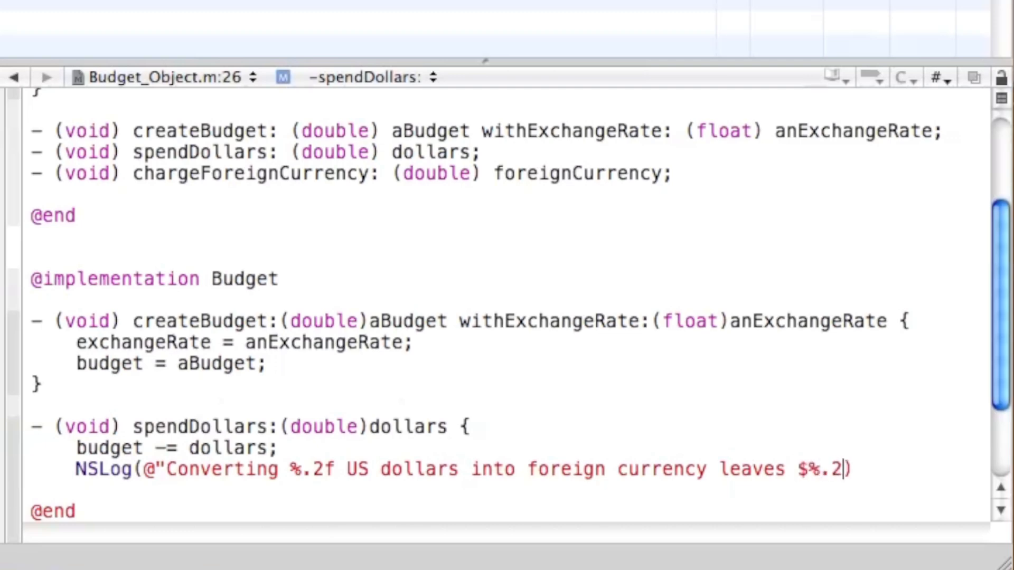
type("f\"")
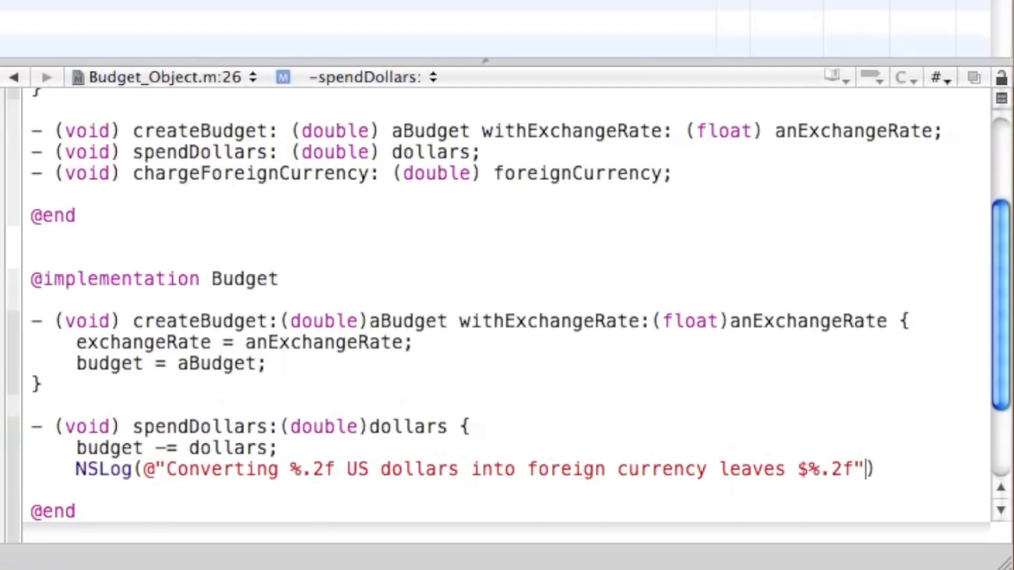
Pass dollars and budget as the NSLog arguments and close spendDollars.
type(", dollars")
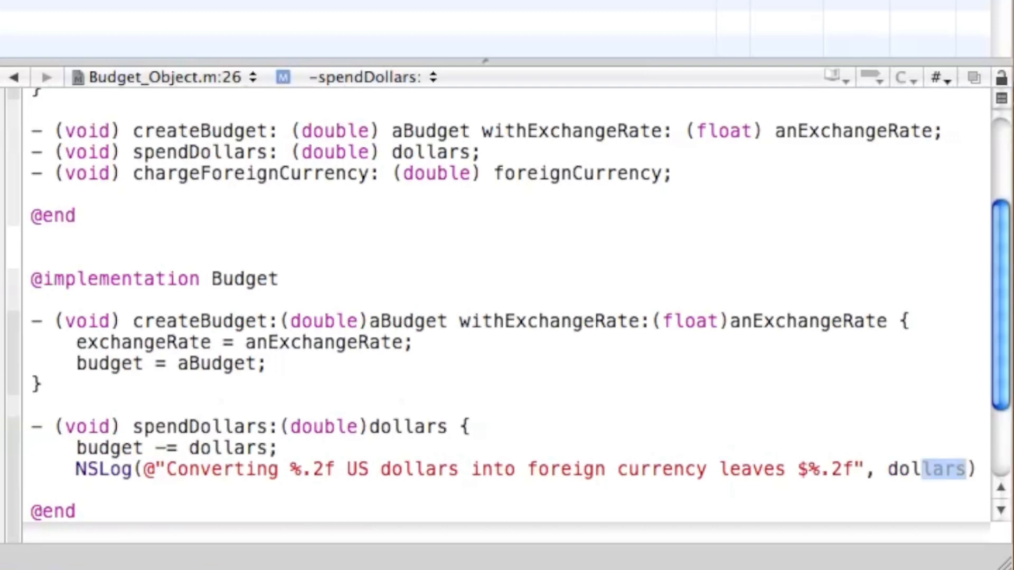
type(", budge")
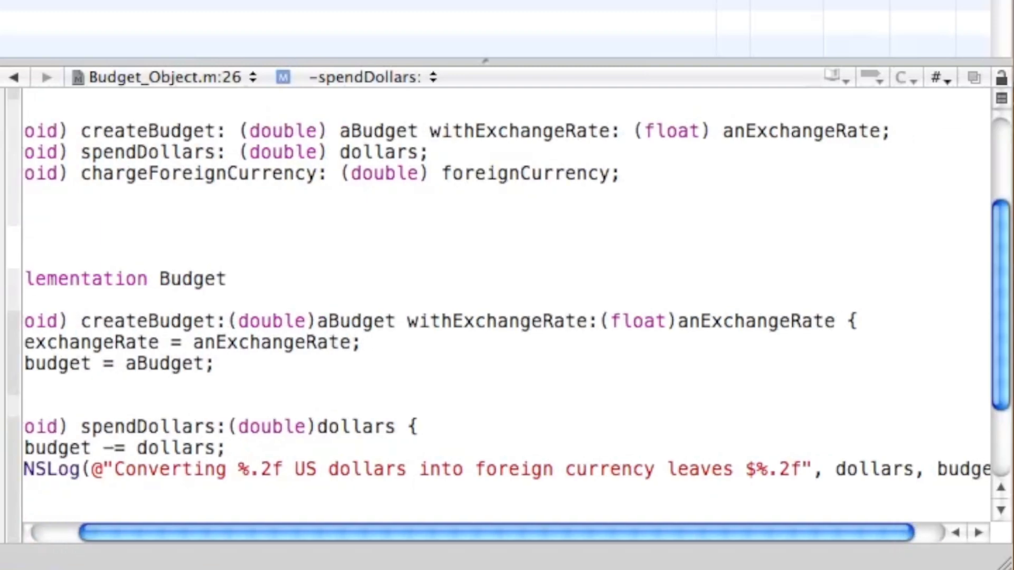
scroll("right", 3)
type("}")
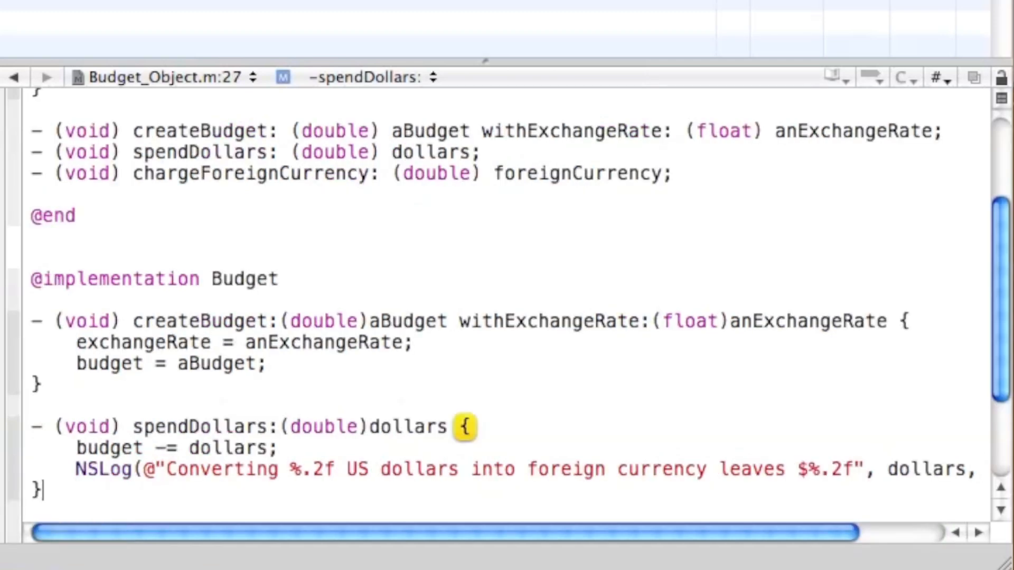
scroll("down", 3)
type("- (void")
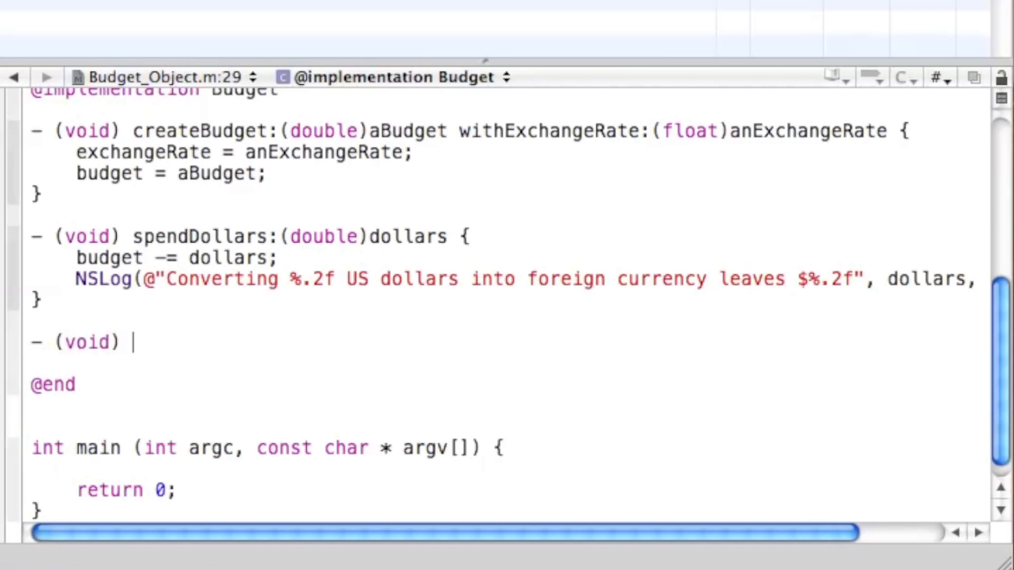
Declare chargeForeignCurrency:(double)foreignCurrency with exchangeTransaction = foreignCurrency*exchangeRate;.
type("chargeForeignCurrency:(double)foreignCurrency")
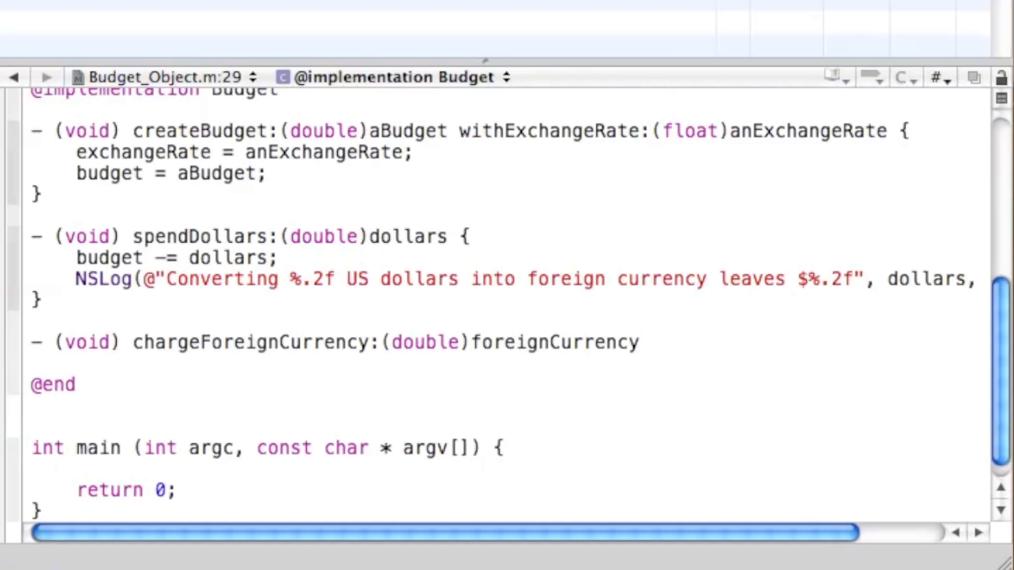
type("{")
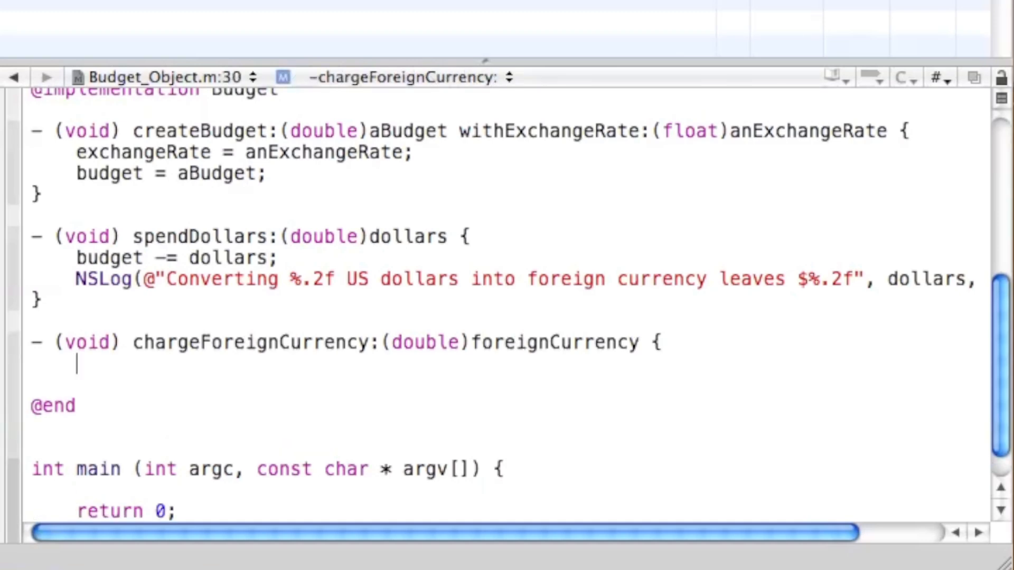
type("exchangeRate")
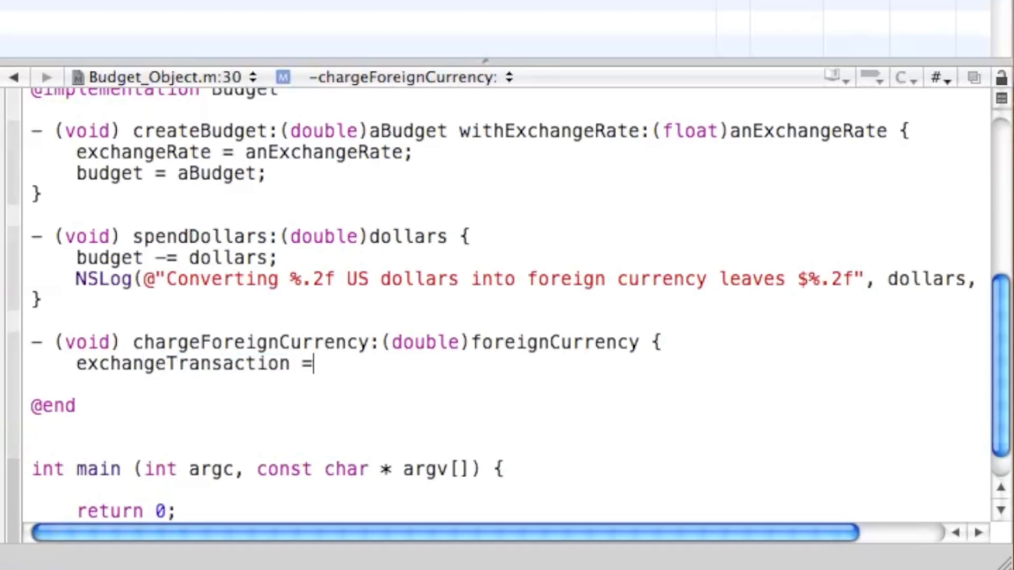
type("foreignCurrency")
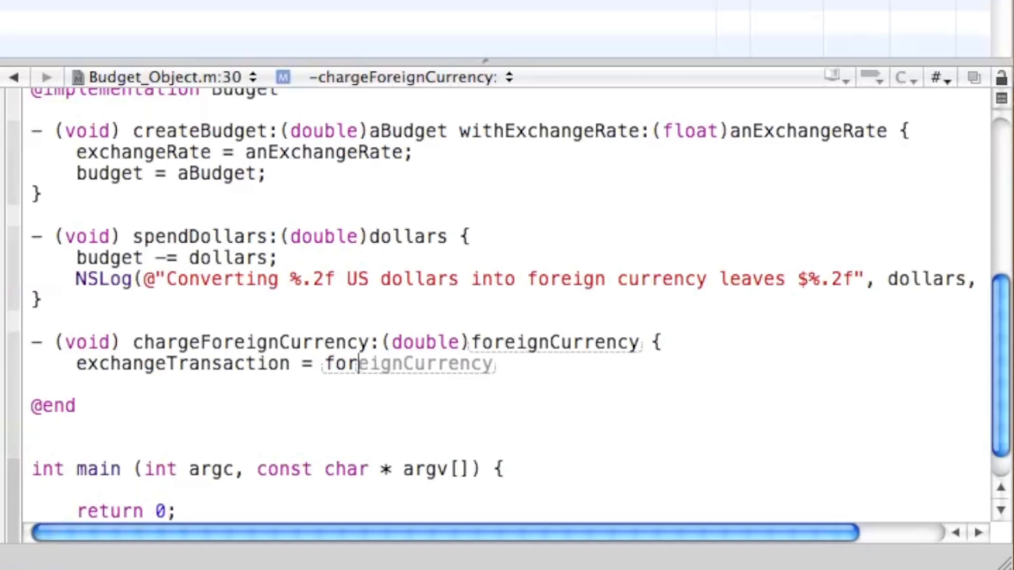
type("*")
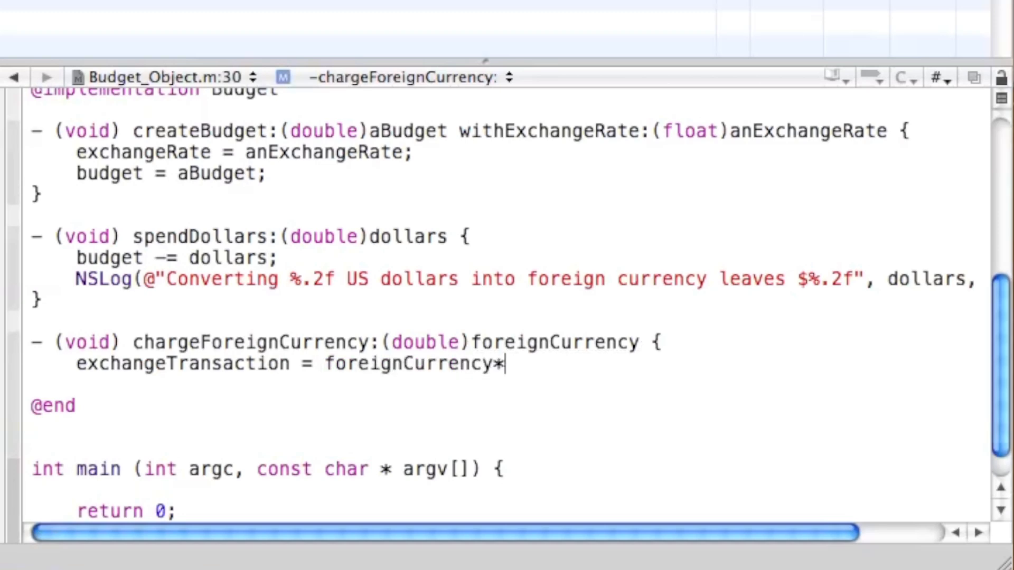
type("exchangeRate")
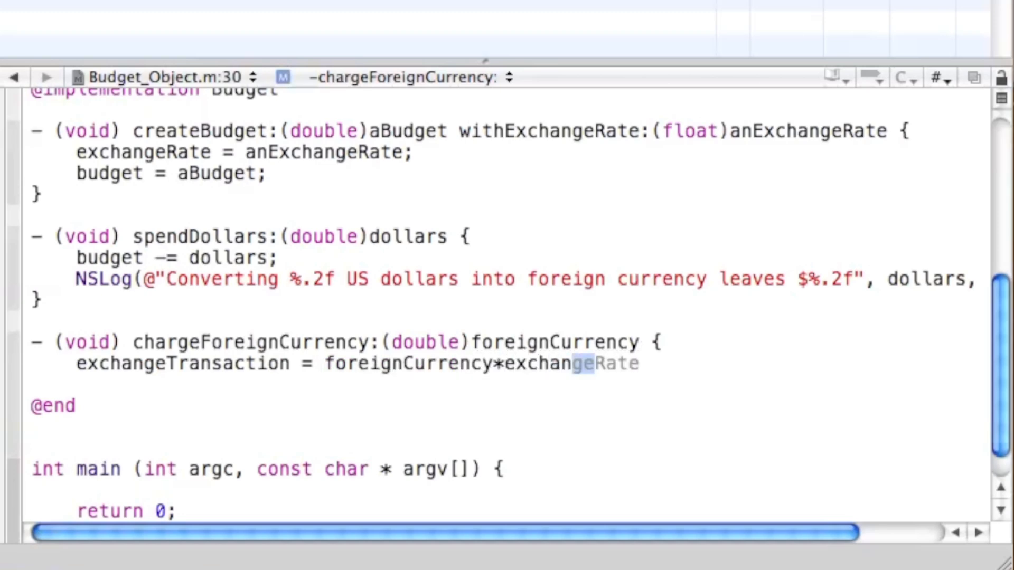
type(";")
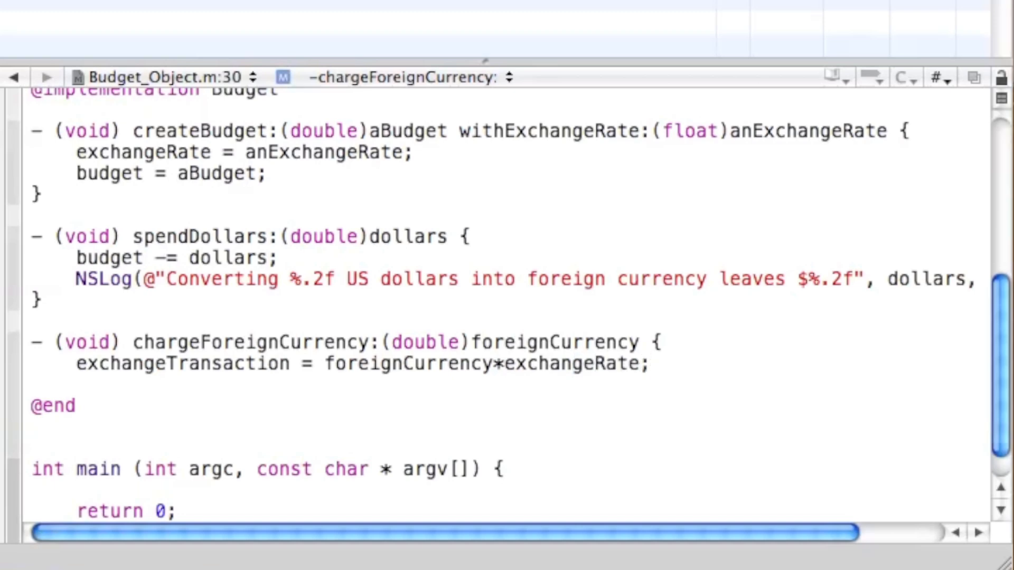
Add budget -= exchangeTransaction; to the method.
type("Budget -")
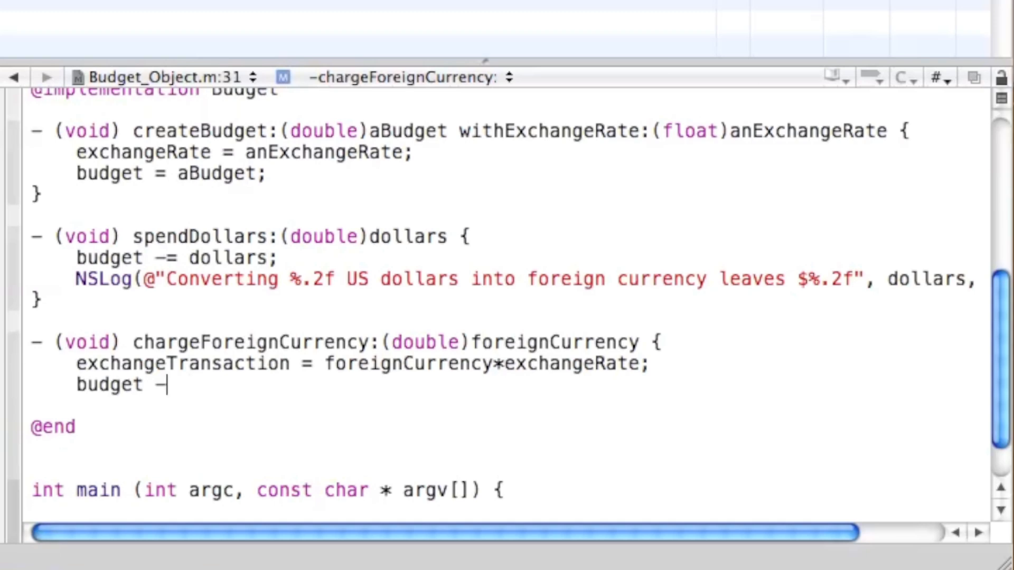
type("=")
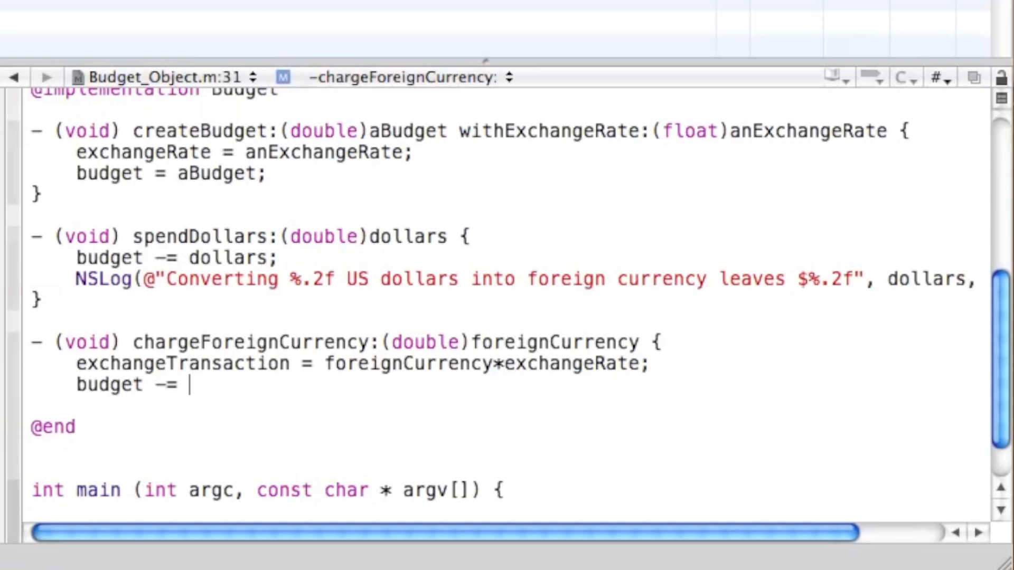
type("exchangeRate")
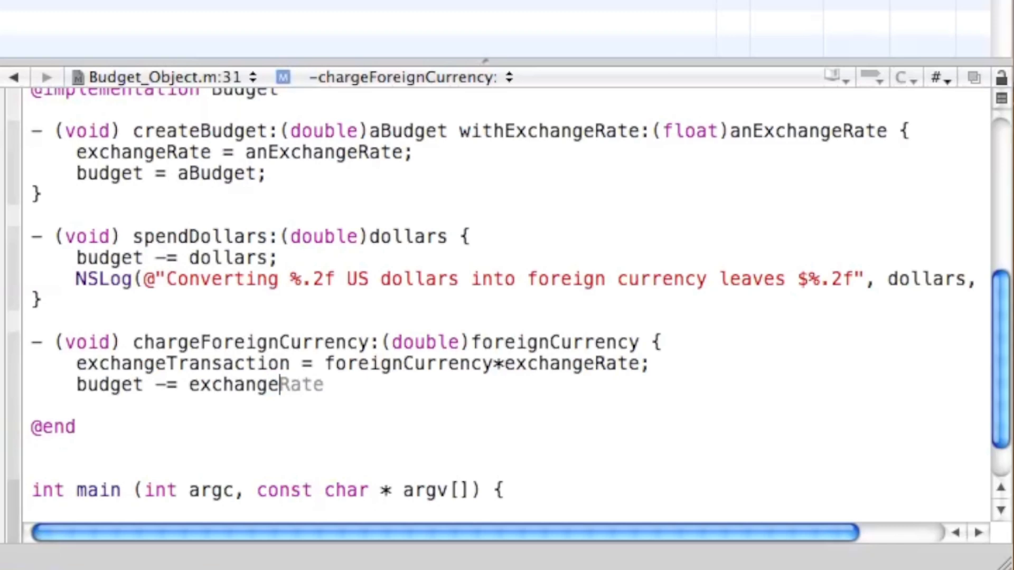
type("Transaction;")
type("NSLog(")
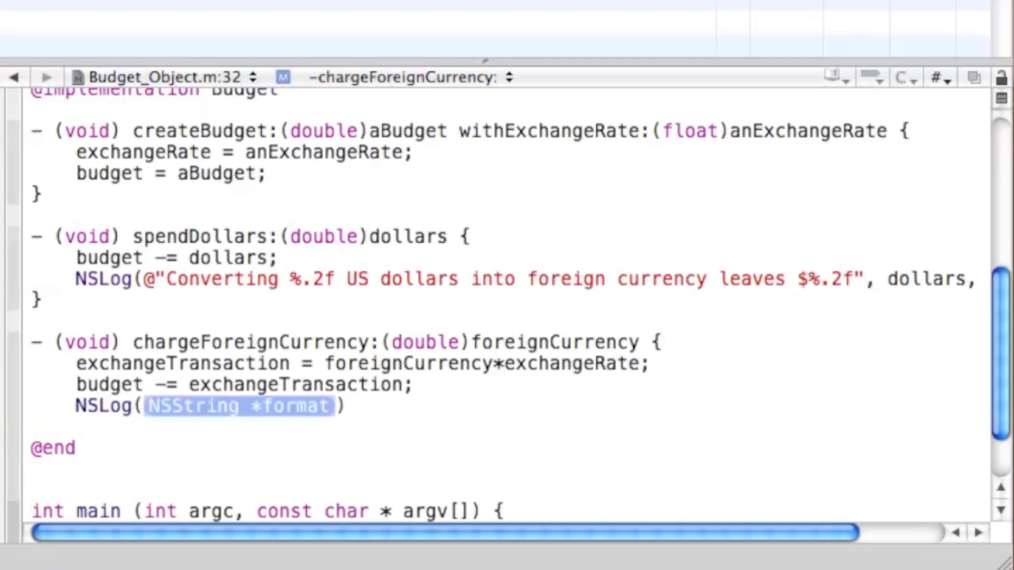
Write the NSLog format string "Charging %.2f in foreign currency leaves $%.2f".
type("@\"C)")
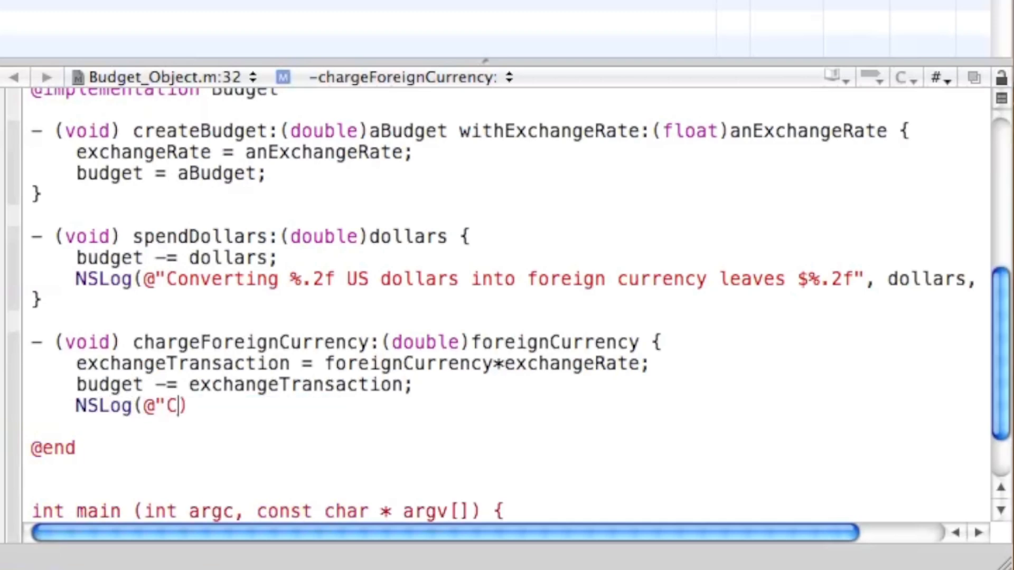
type("harging")
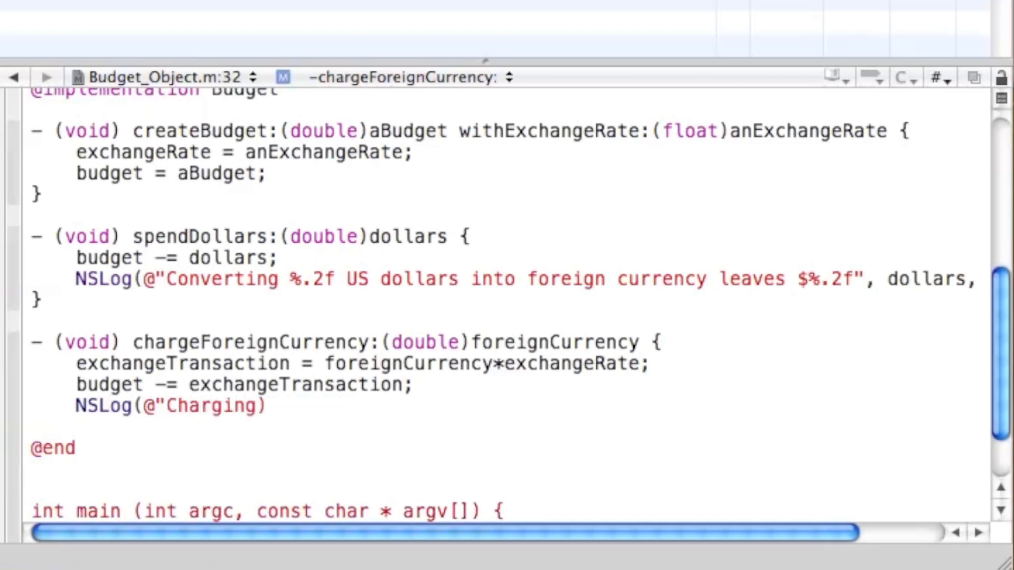
type("%.2f")
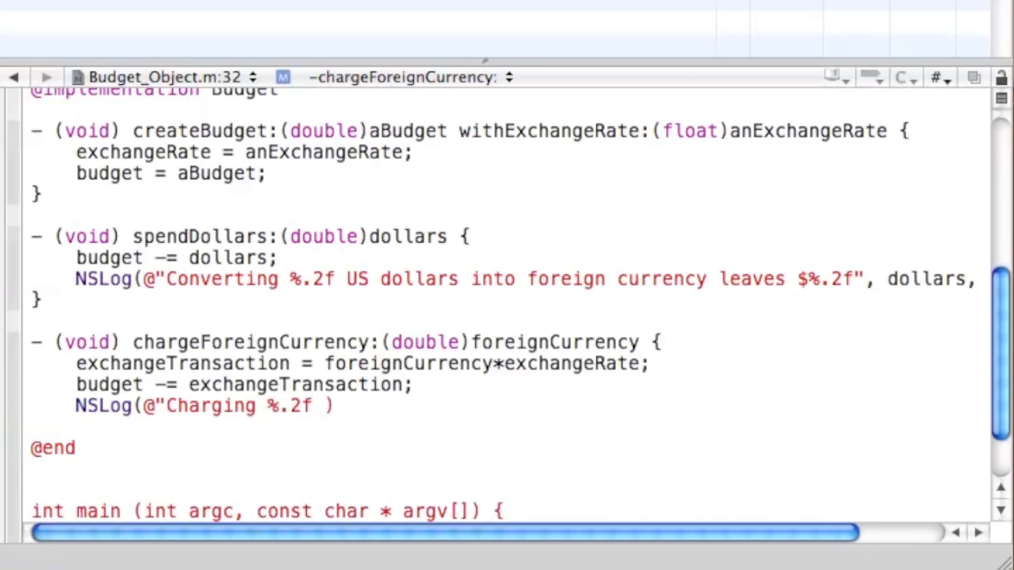
type("in foreign")
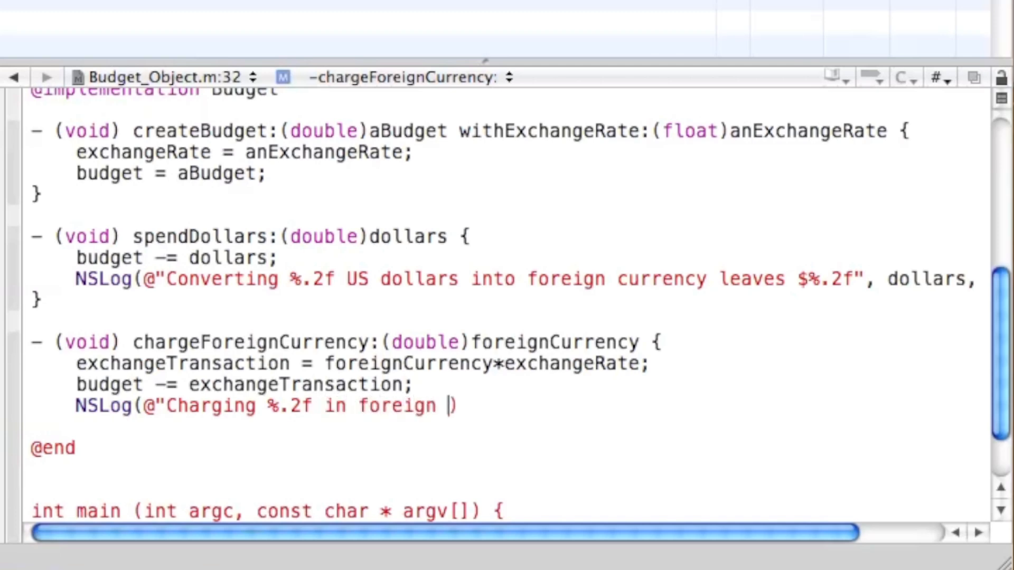
type("currency leav")
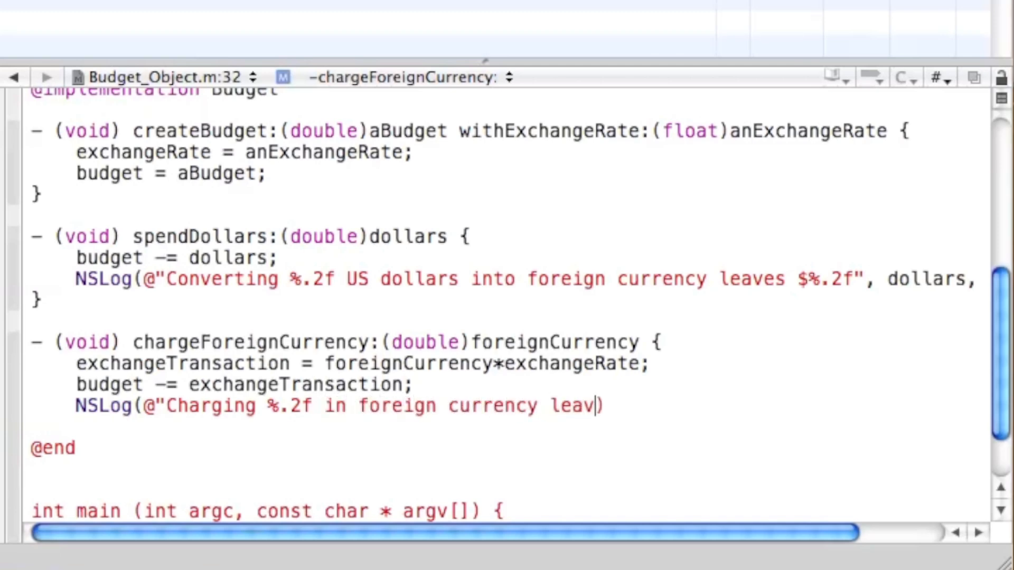
type("es")
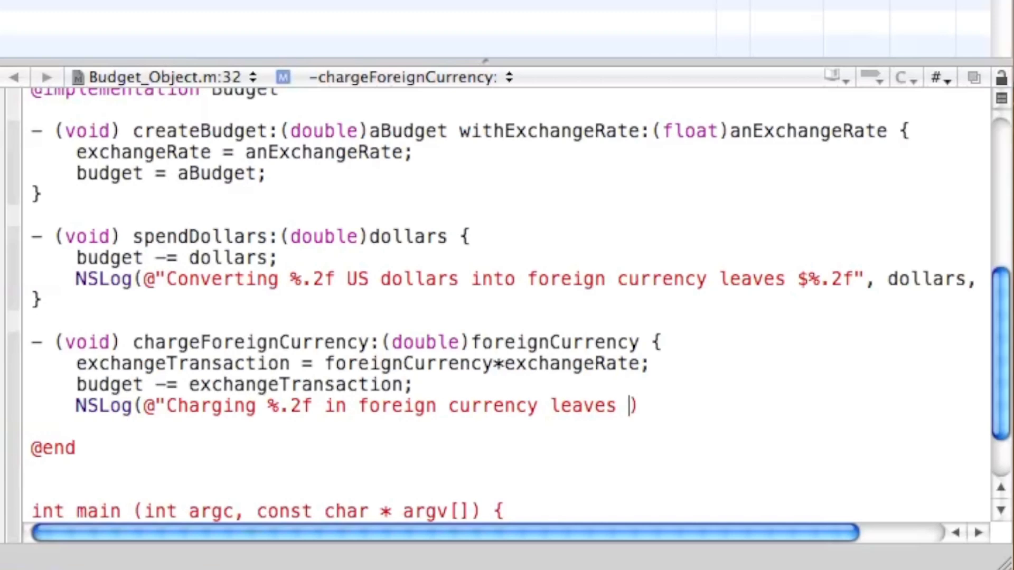
type("$")
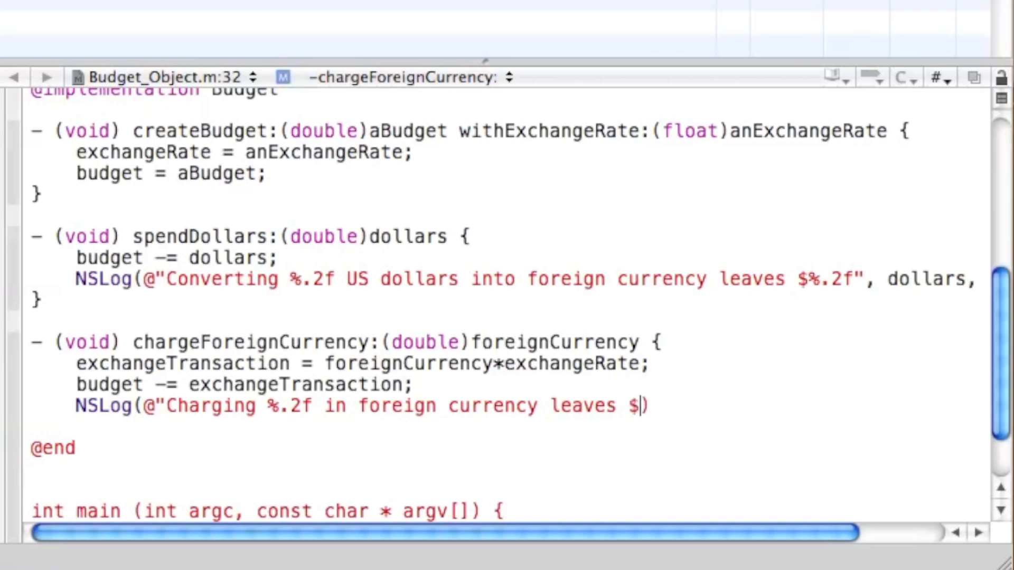
type("%.2f)")
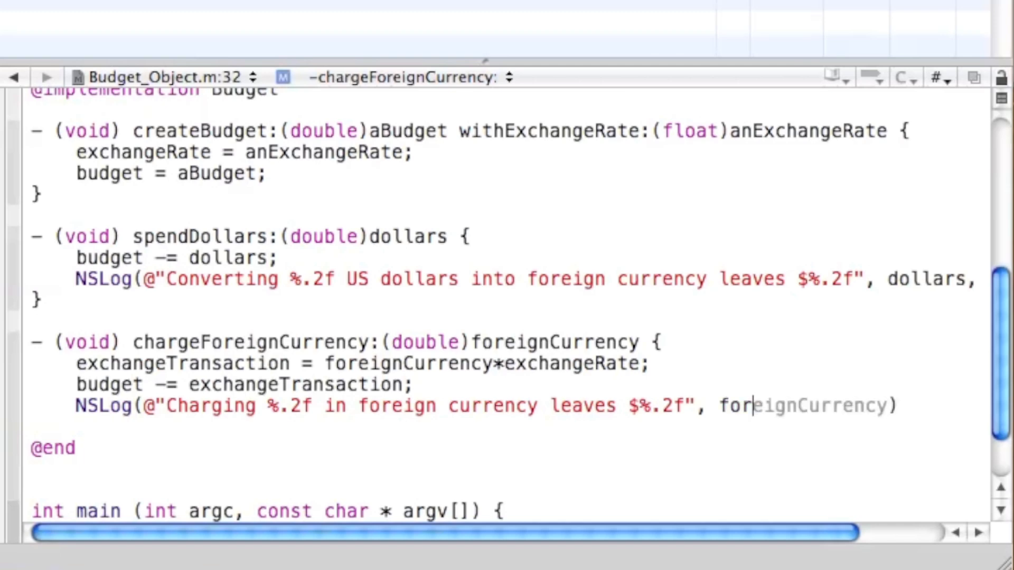
Pass foreignCurrency and budget as arguments and close chargeForeignCurrency.
type(", b")
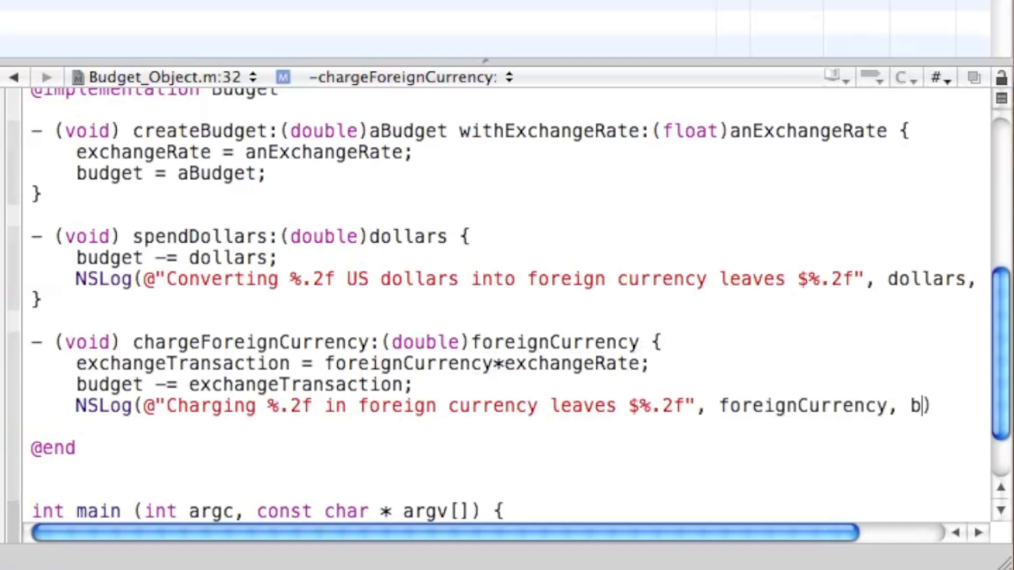
type("udget)")
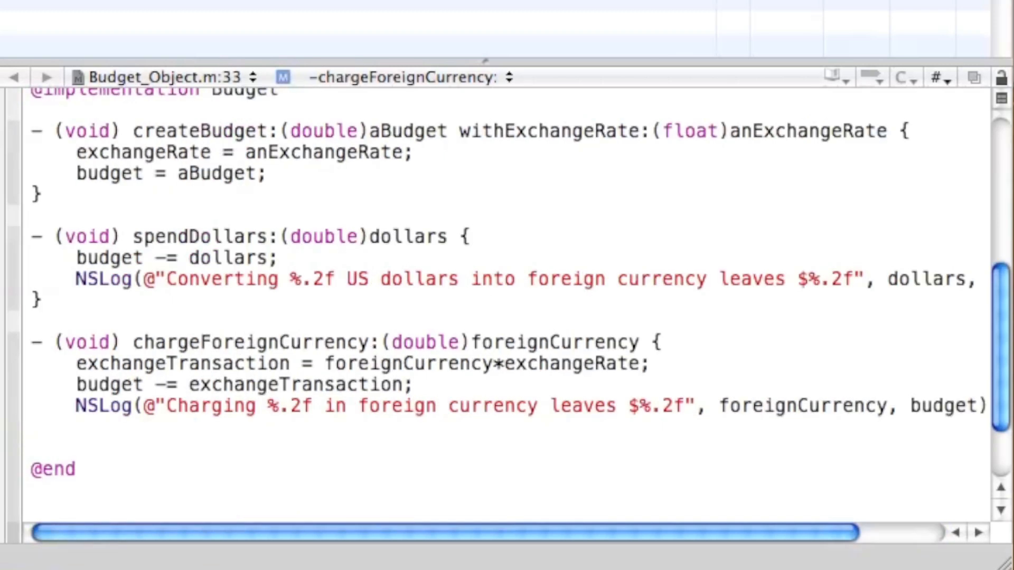
left_click(35, 427)
type("}")
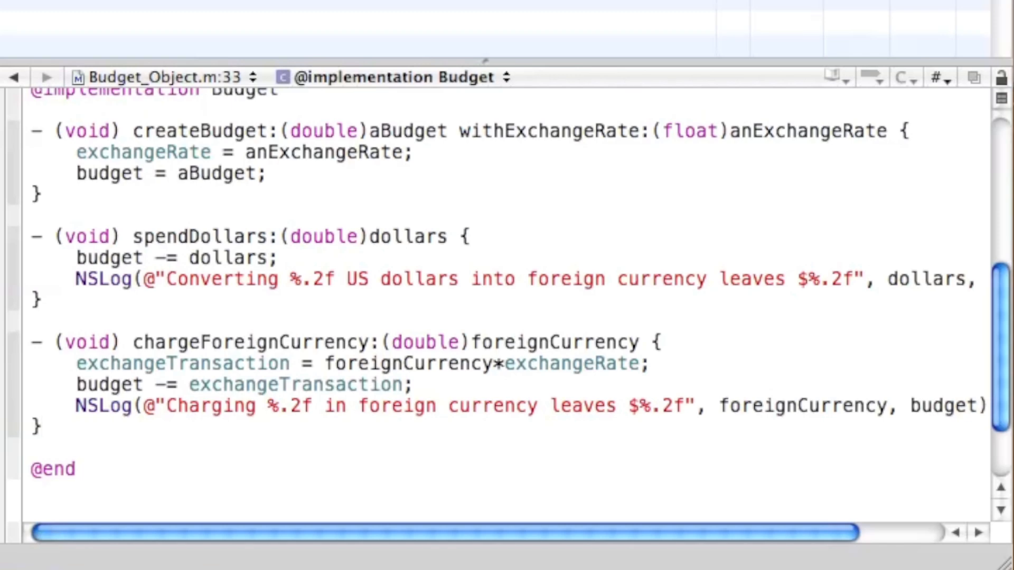
scroll("down", 3)
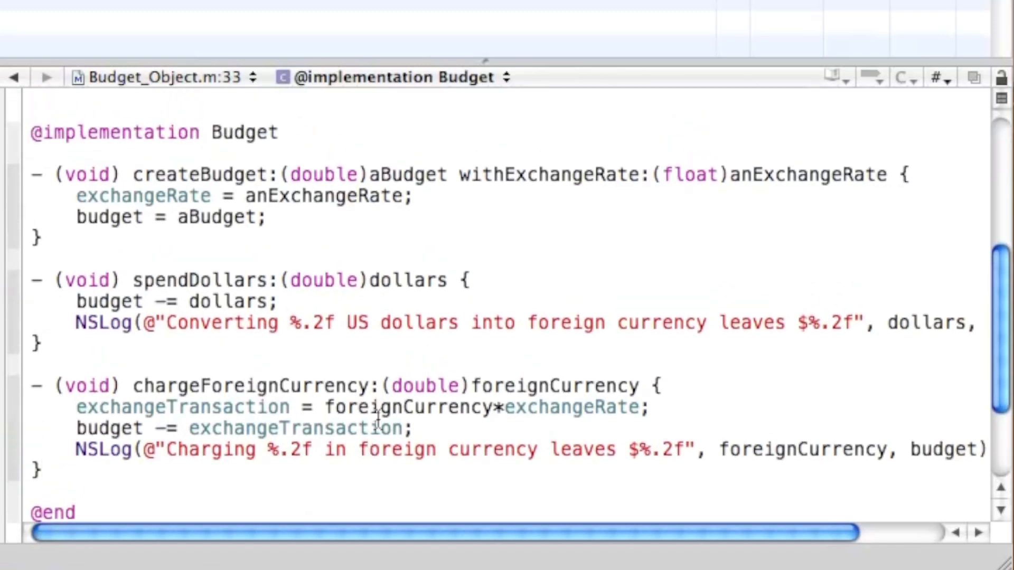